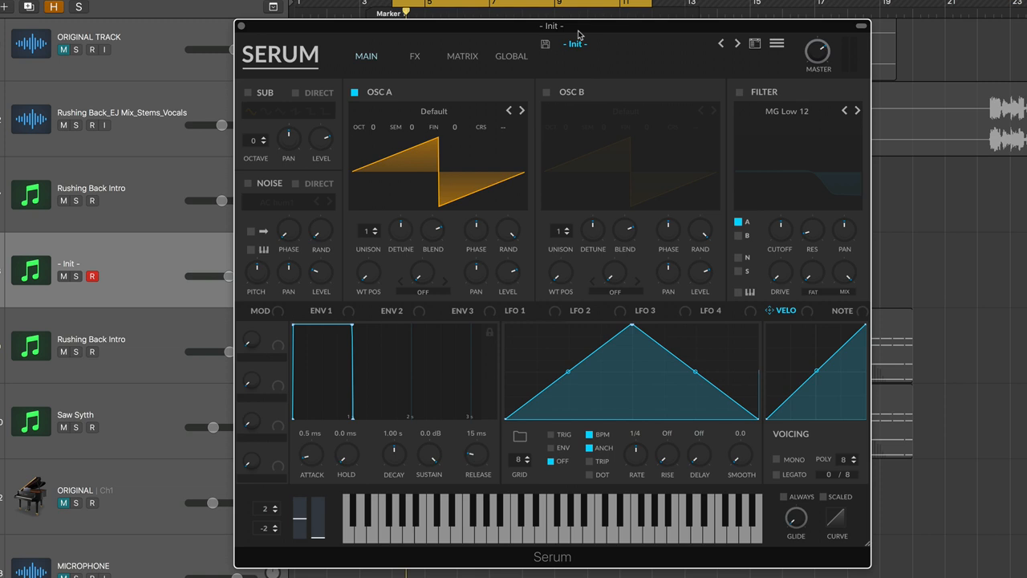
mouse_move(511, 126)
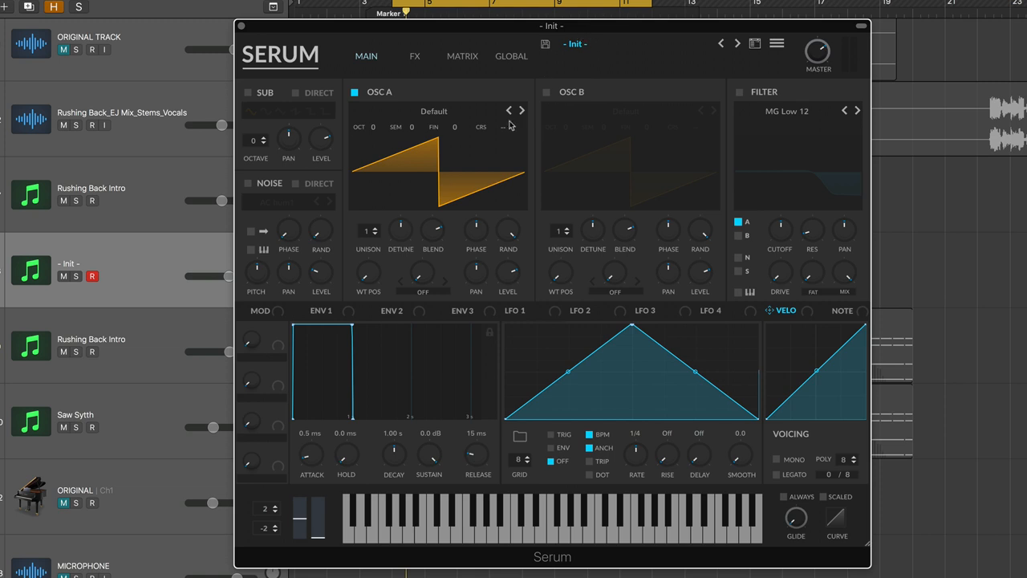
mouse_move(481, 127)
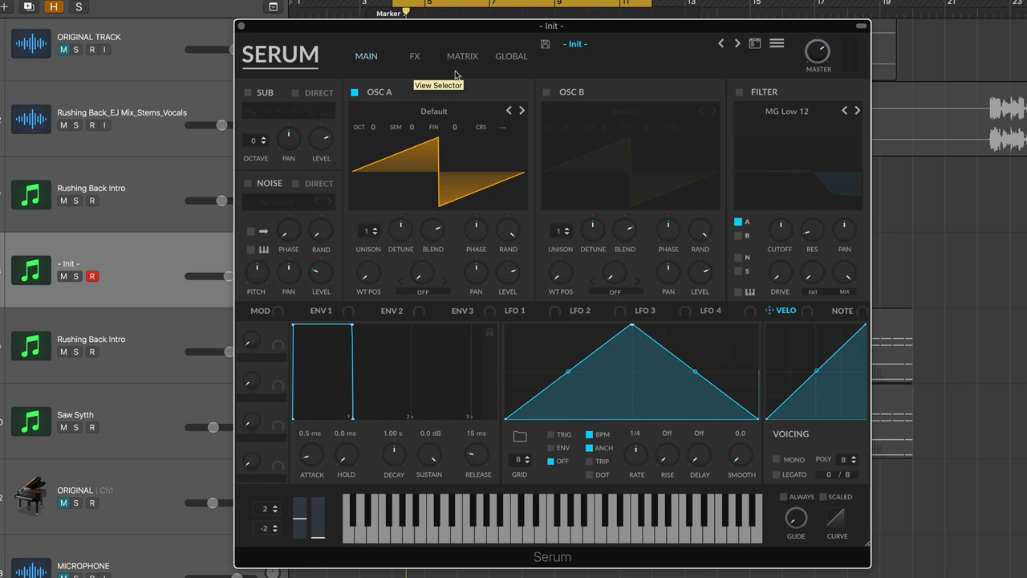
mouse_move(442, 95)
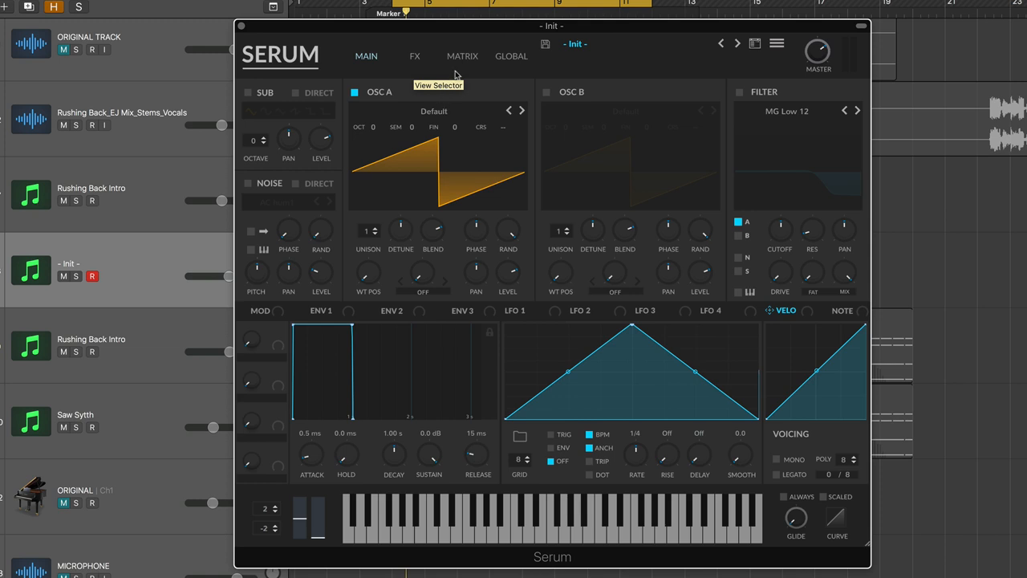
- Load the Basic_Cjw wavetable into OSC A, then open and close its table editor
click(521, 110)
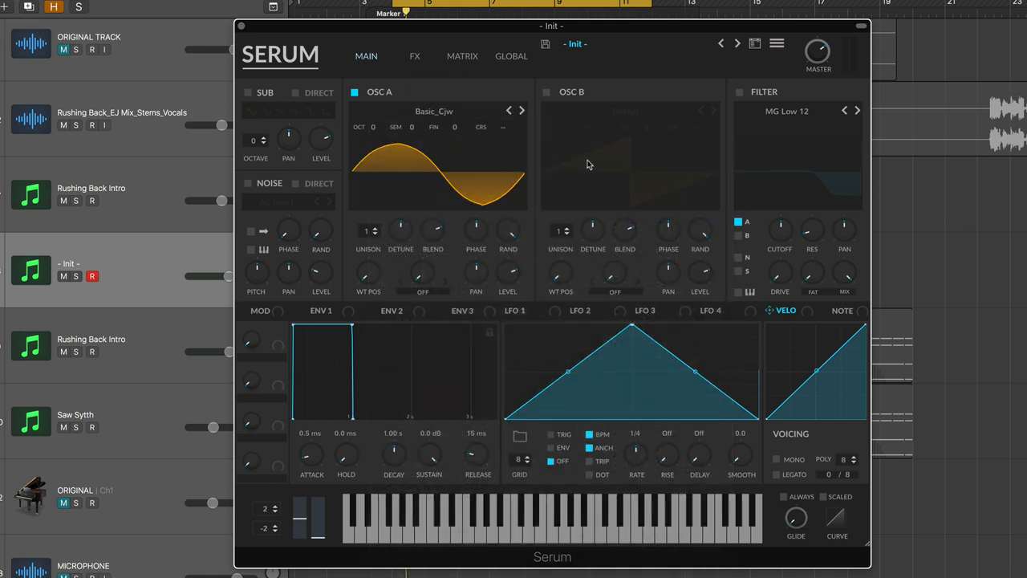
double_click(437, 156)
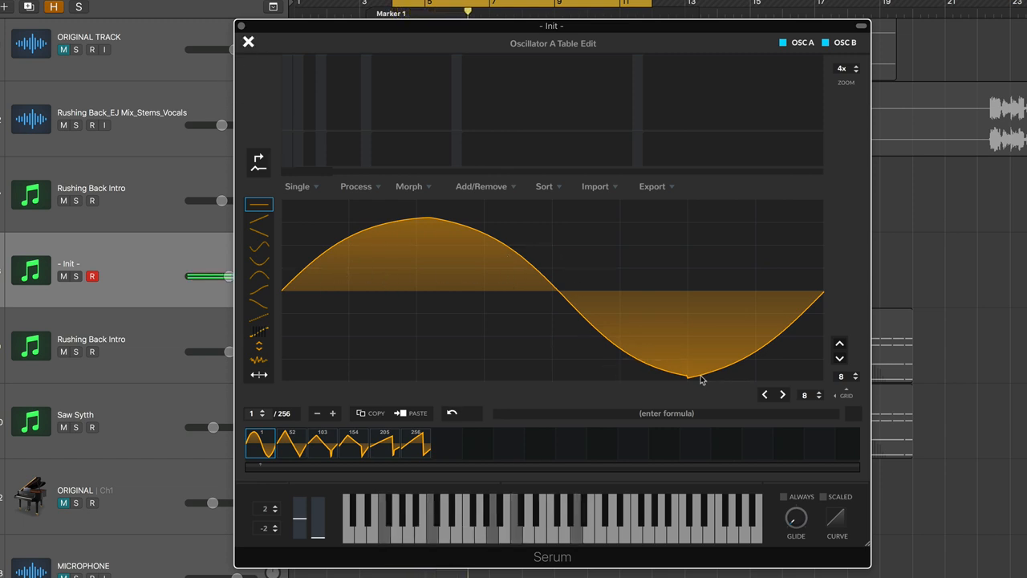
mouse_move(249, 41)
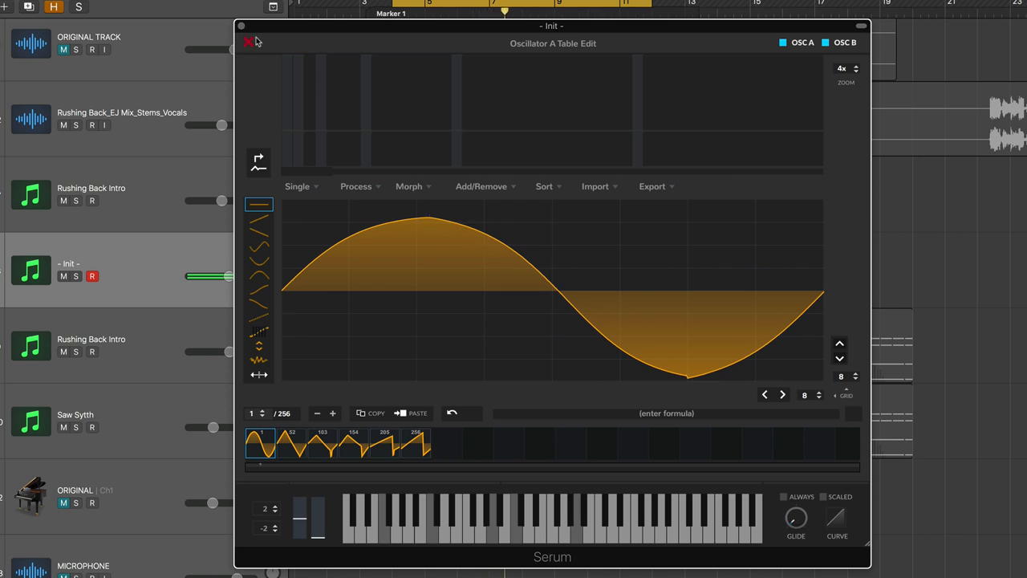
click(249, 42)
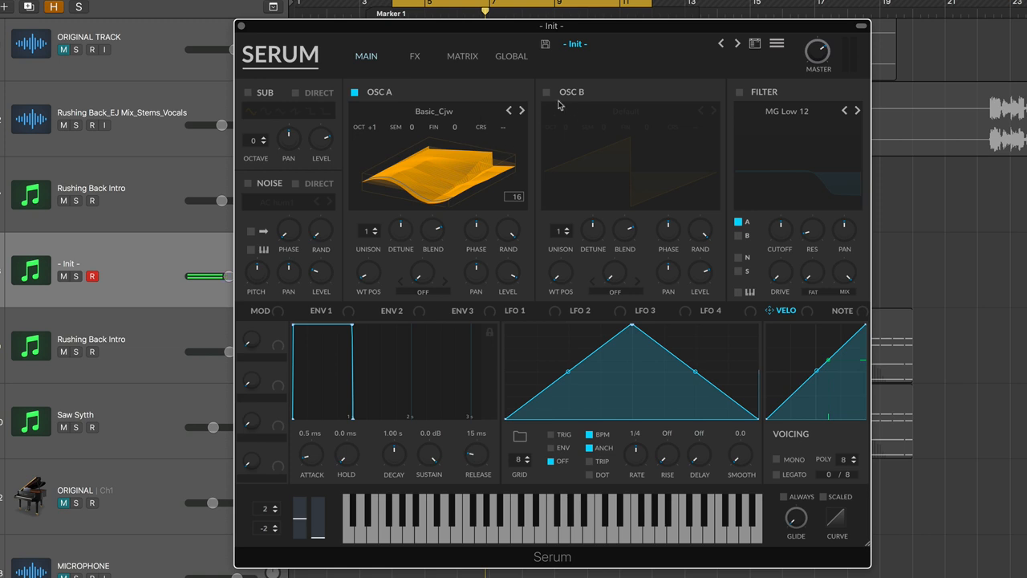
- Route Velo to Amp in the mod matrix with a positive bipolar amount
click(461, 56)
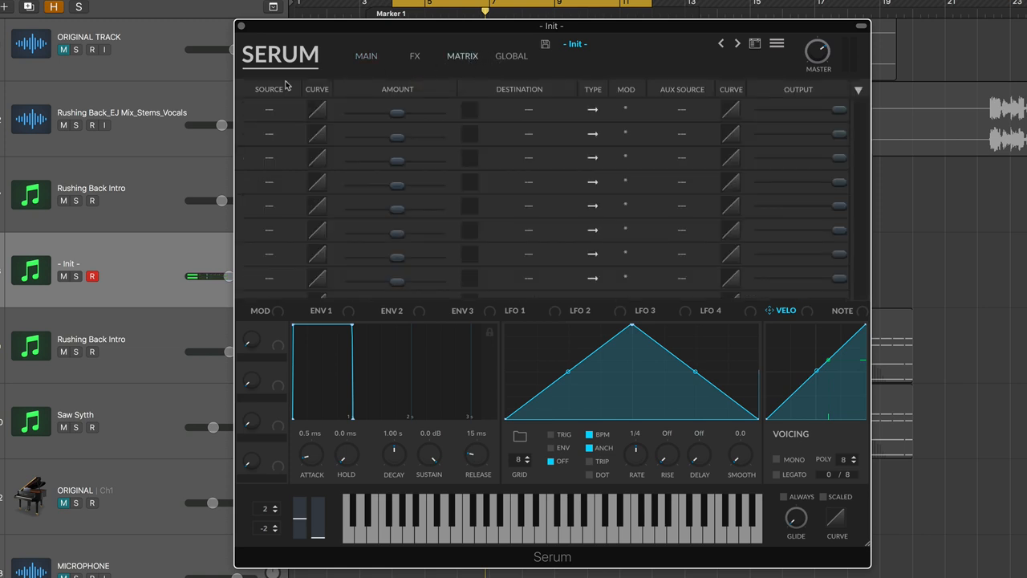
click(269, 110)
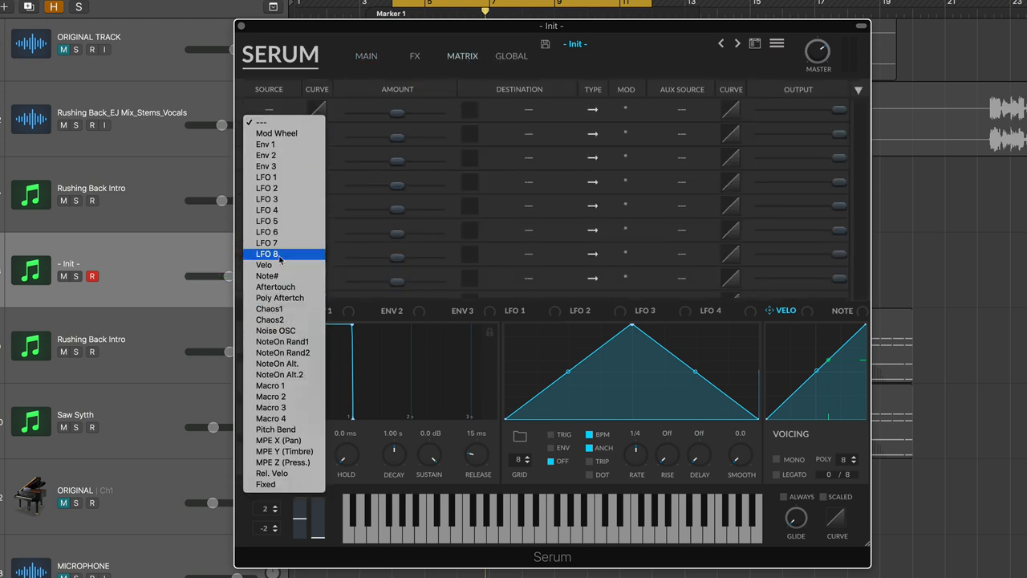
click(264, 265)
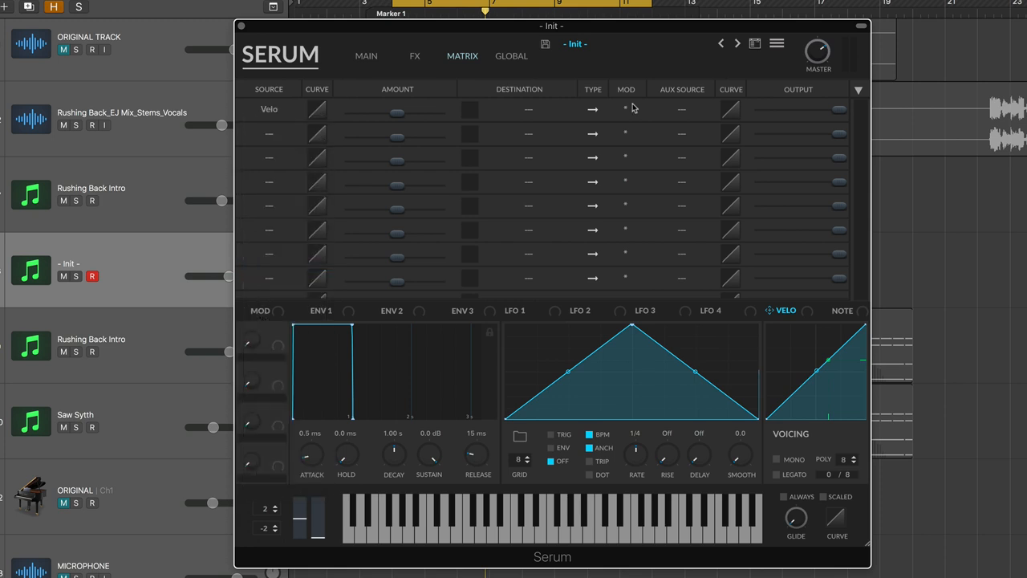
click(528, 108)
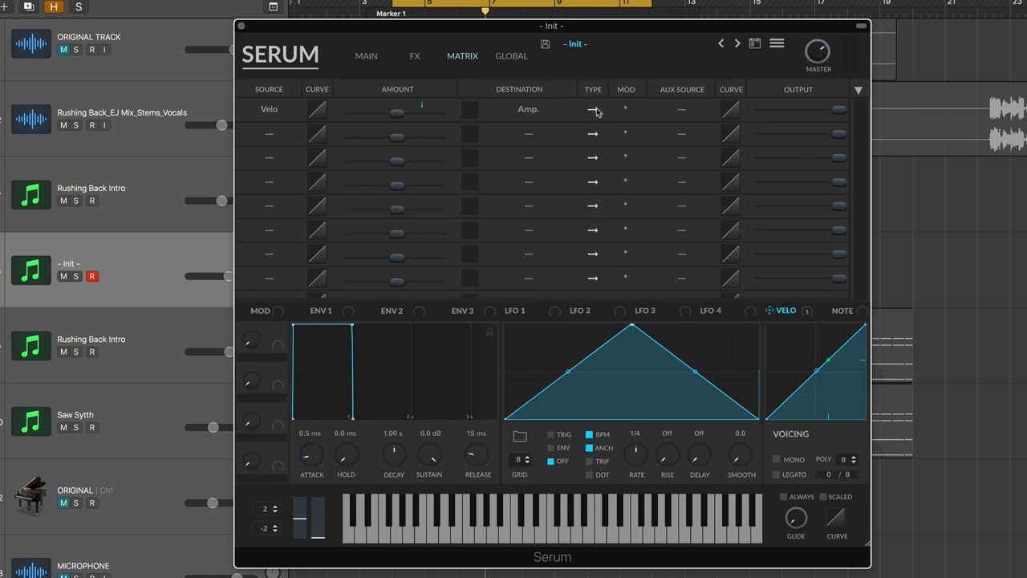
mouse_move(593, 110)
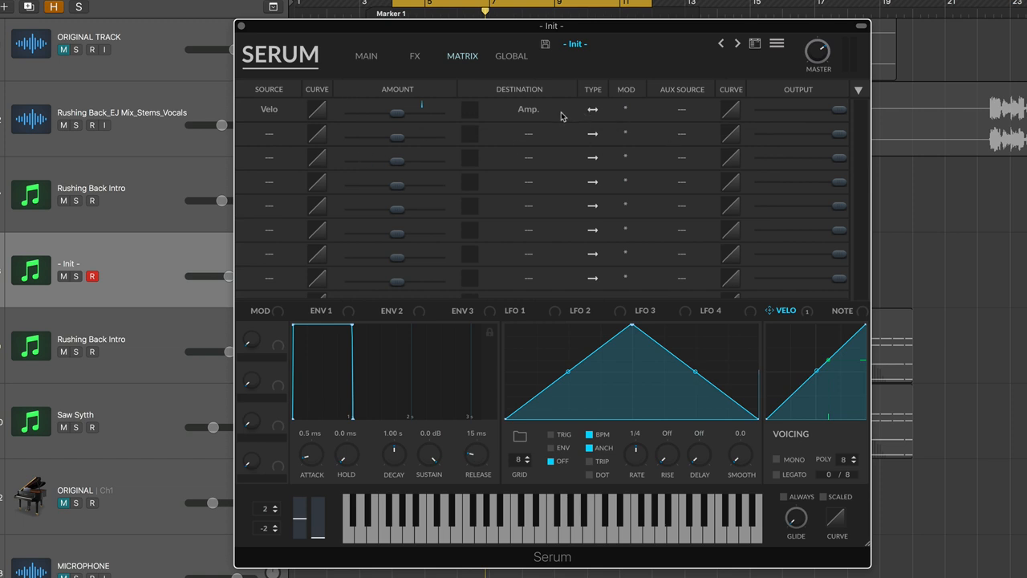
drag(421, 110, 448, 110)
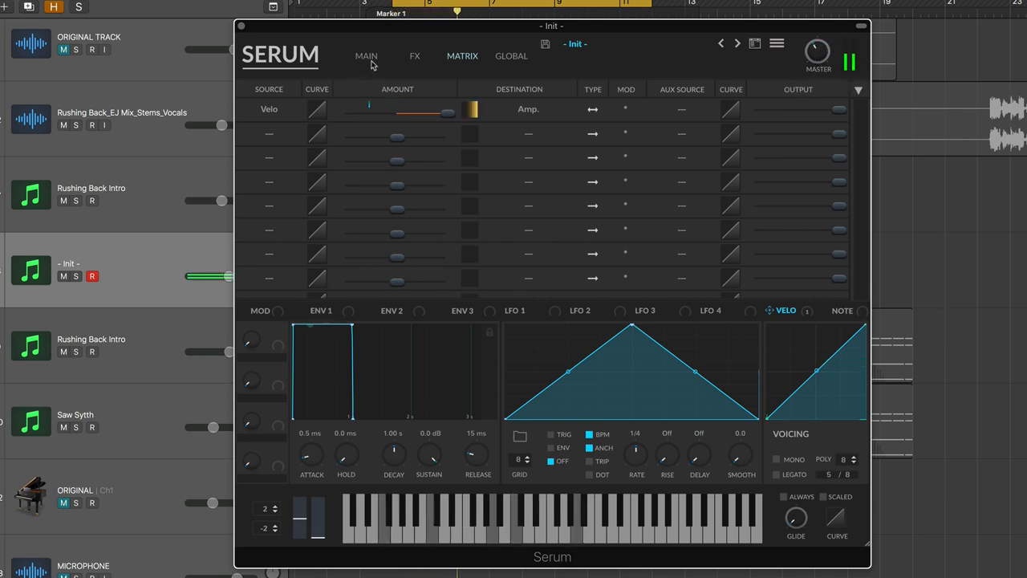
click(366, 56)
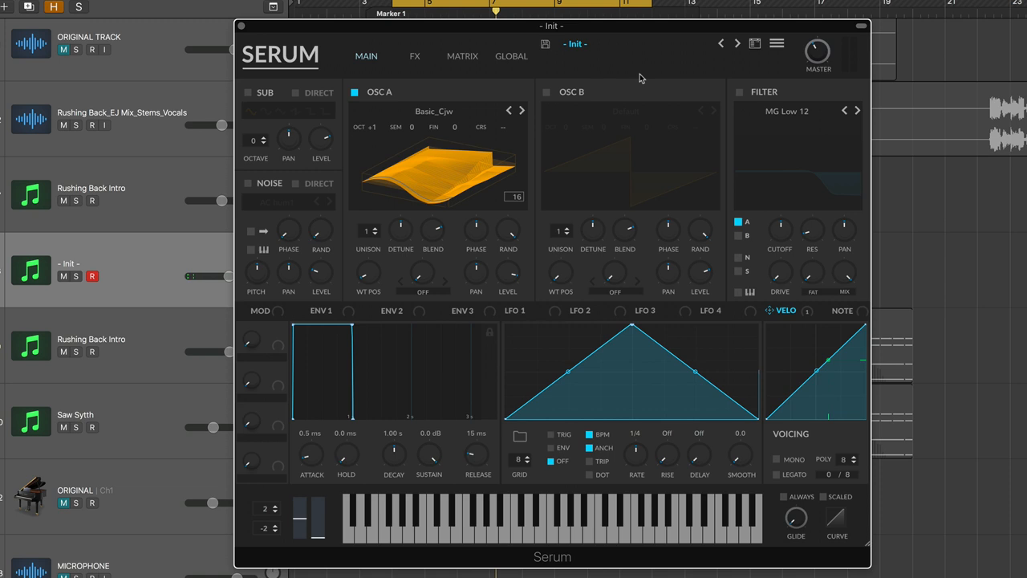
- Turn on OSC B and set OSC A's warp mode to FM (from B)
click(776, 43)
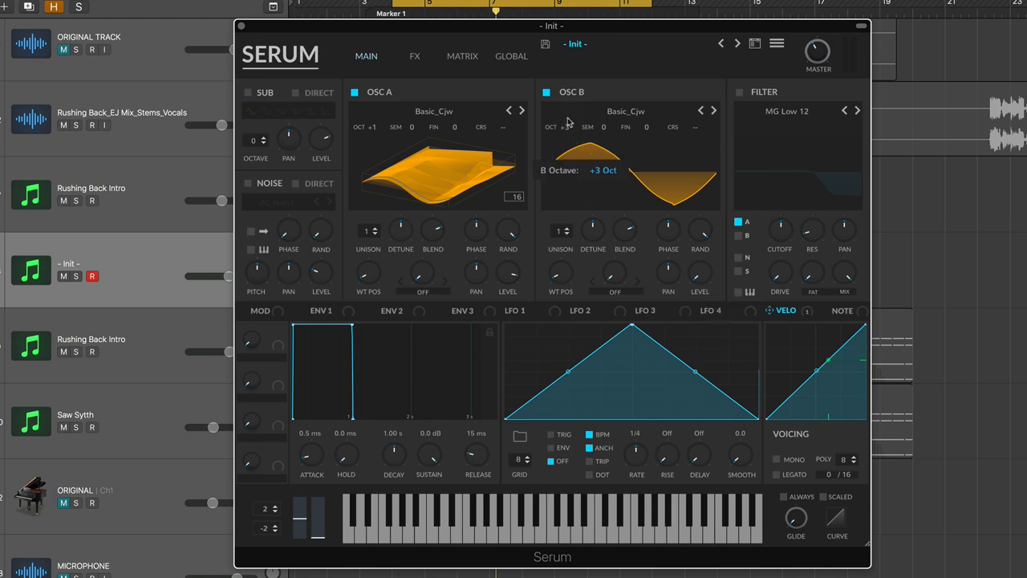
click(423, 292)
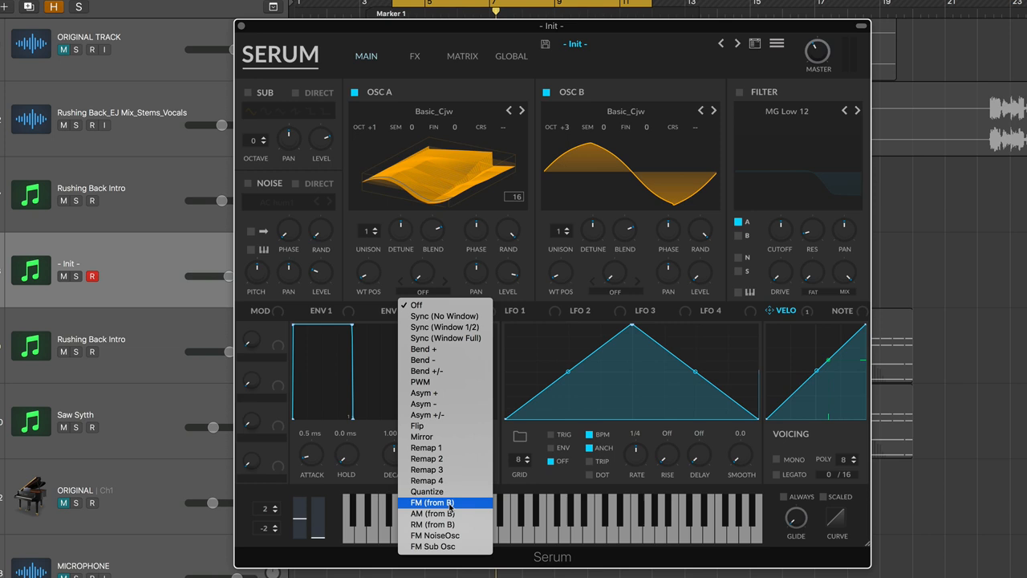
click(431, 502)
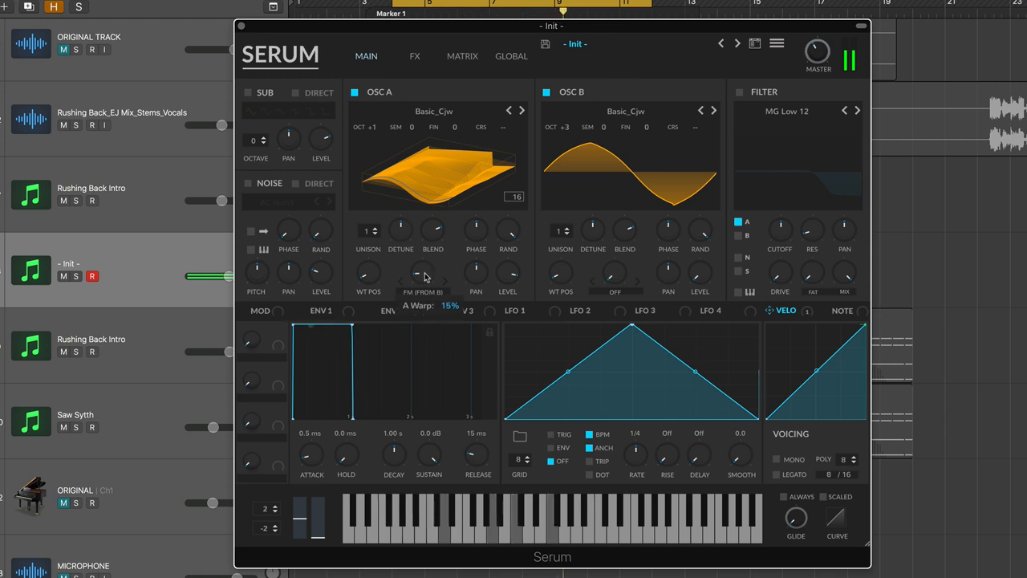
mouse_move(694, 304)
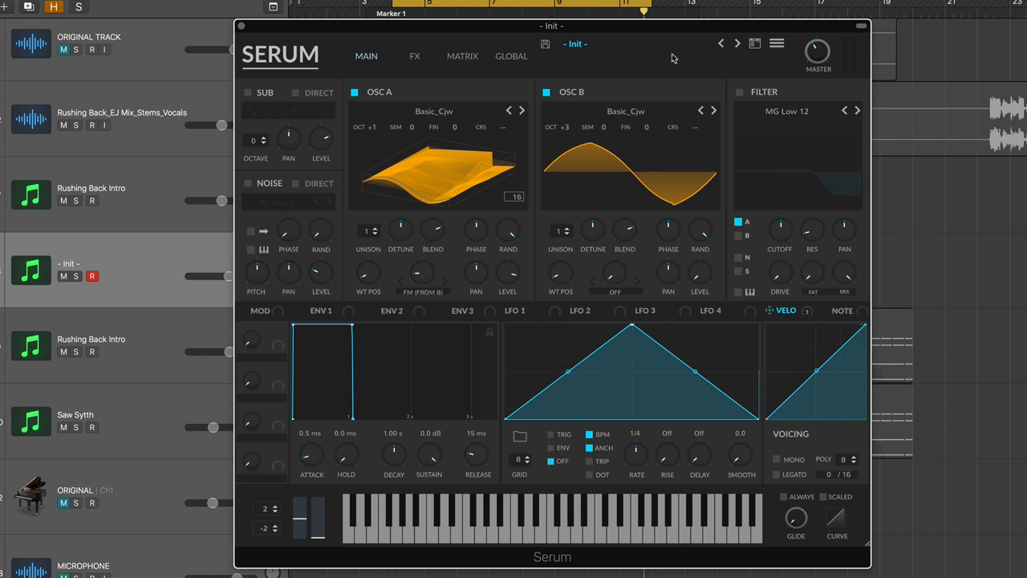
- Select LFO 2 and load a curved Basic preset shape into it
click(591, 311)
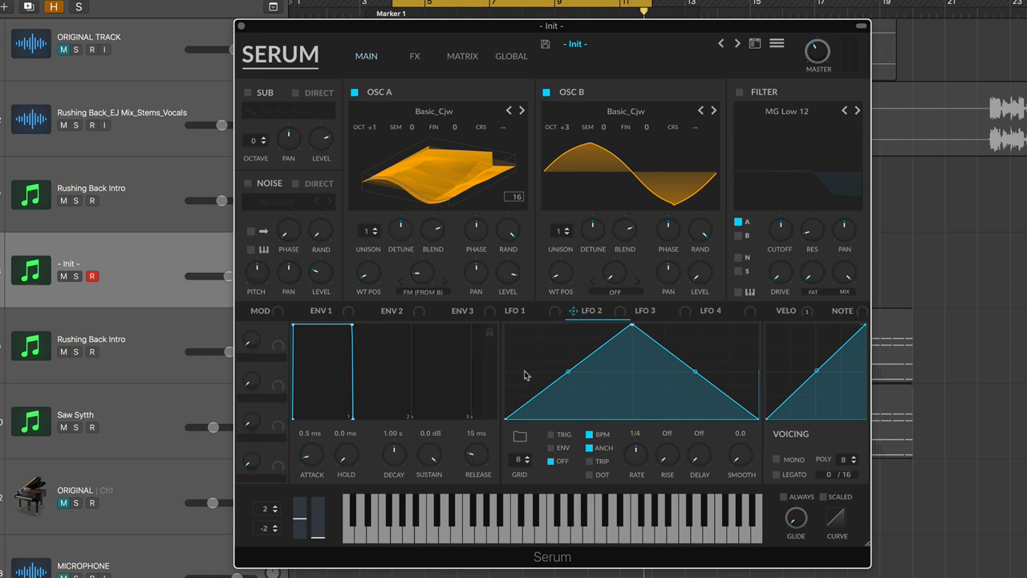
mouse_move(518, 436)
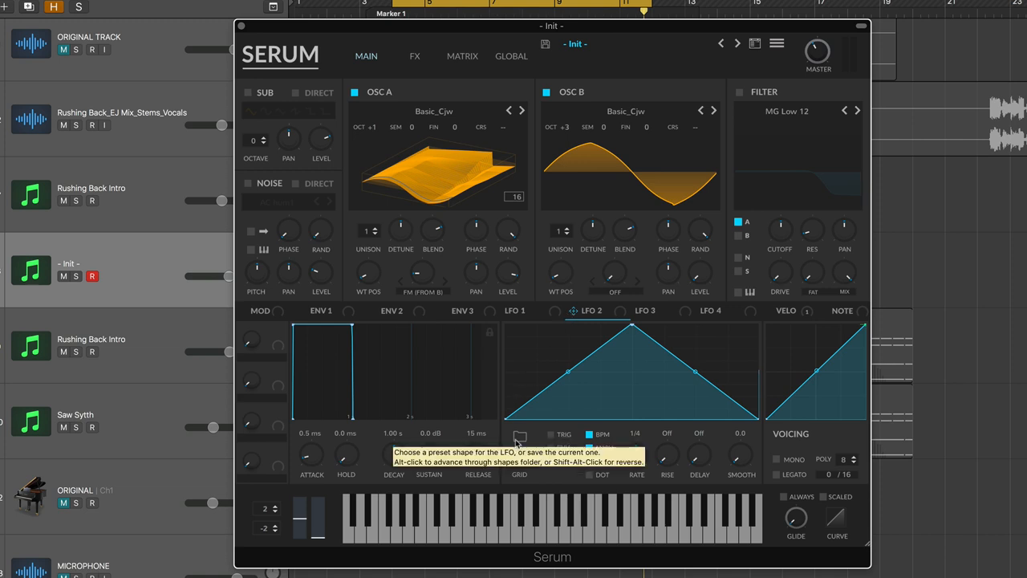
click(520, 433)
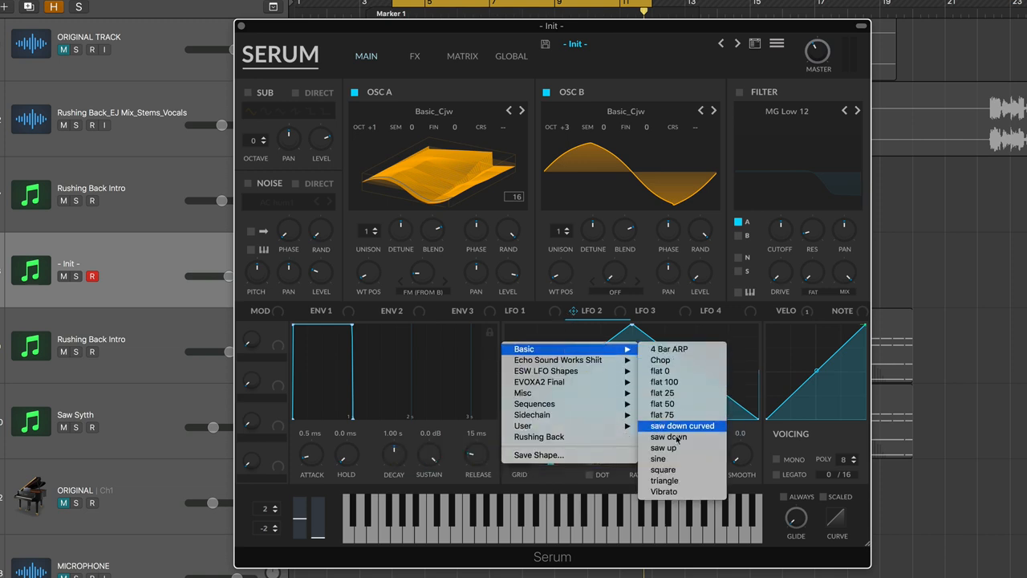
click(681, 425)
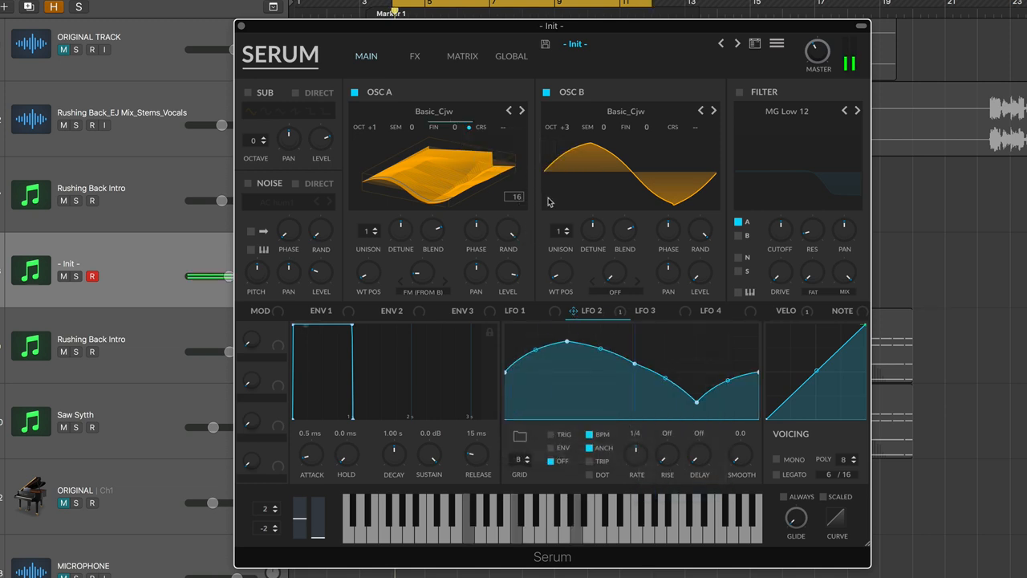
mouse_move(634, 445)
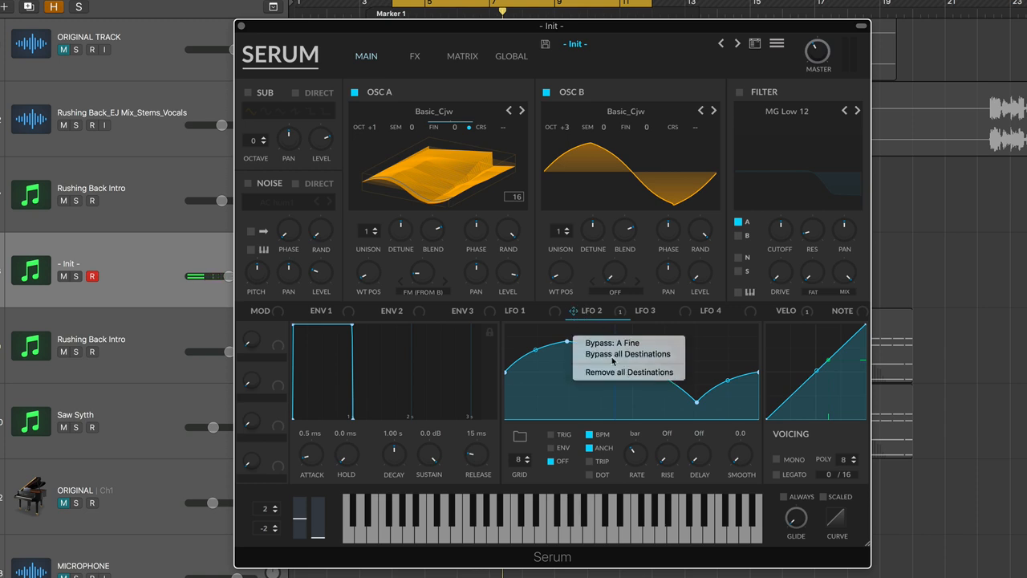
- Browse LFO 1's Rushing Back shapes, set its rate to 1.0 Hz, and keep it free-running
click(513, 310)
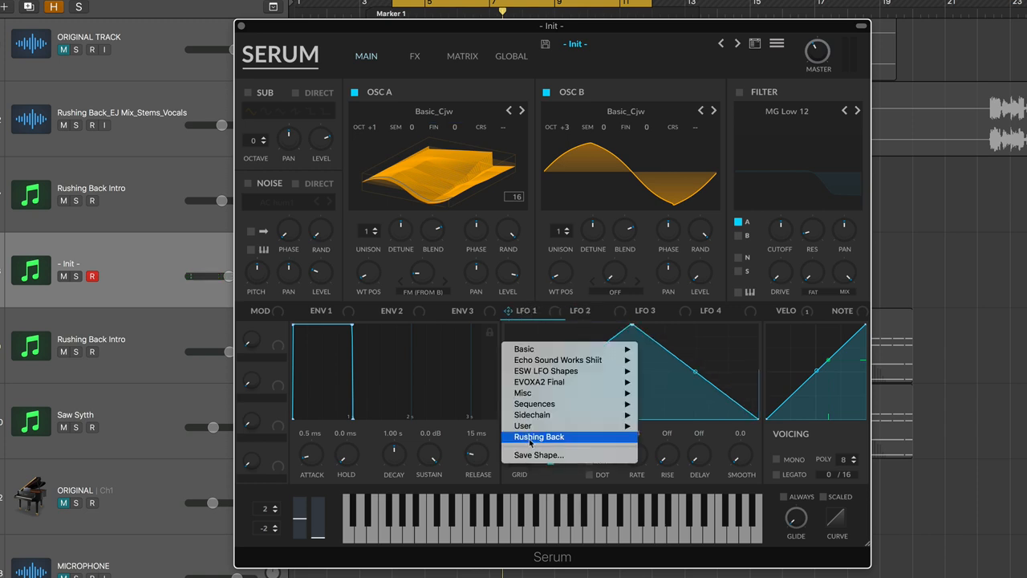
click(537, 437)
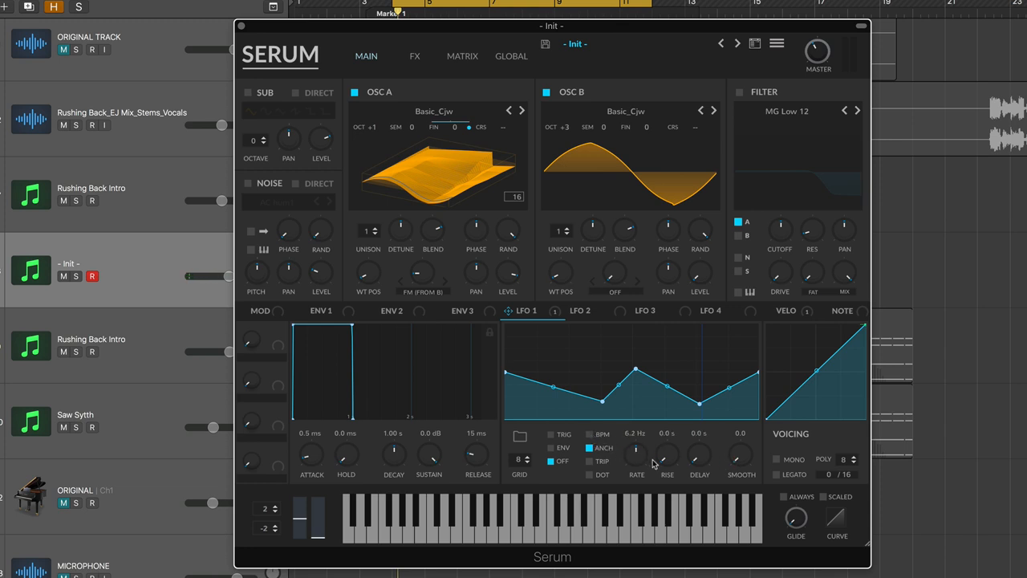
mouse_move(667, 455)
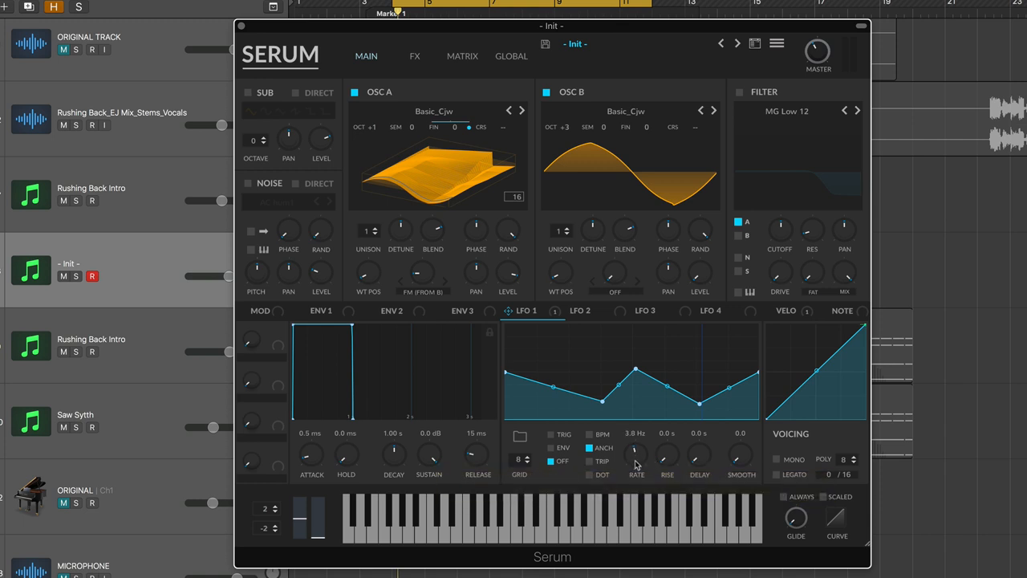
drag(634, 454, 635, 469)
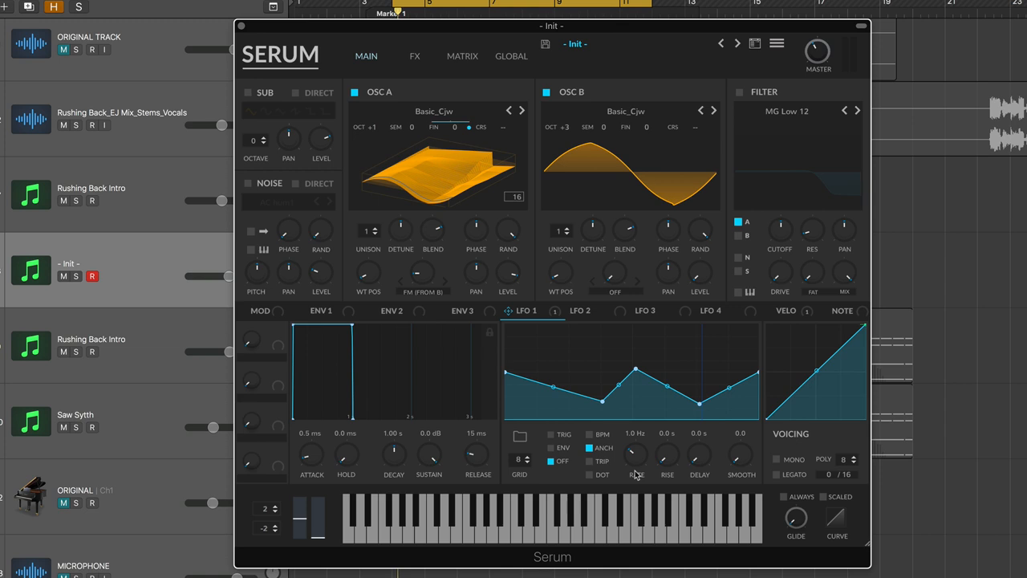
click(849, 61)
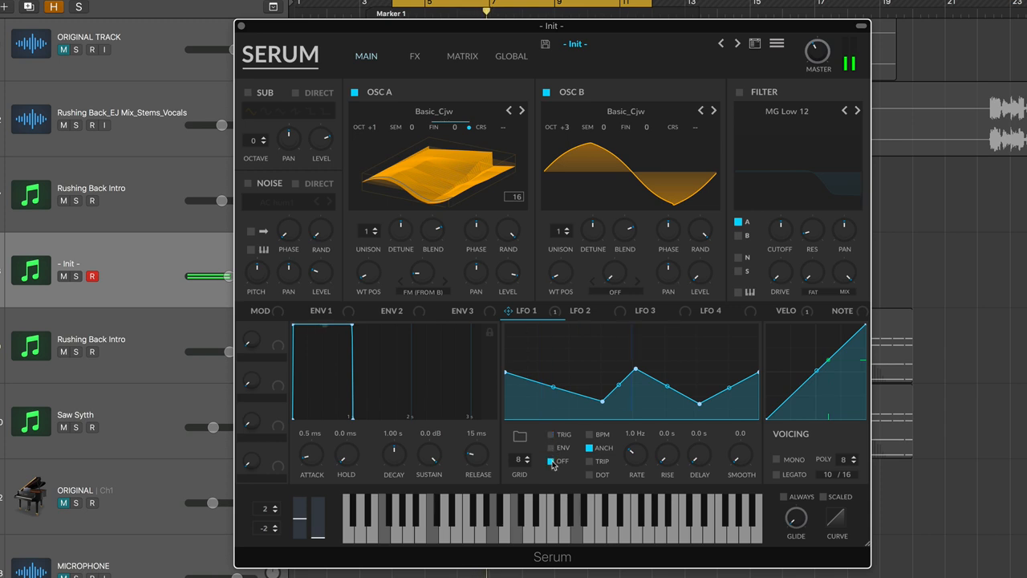
click(550, 448)
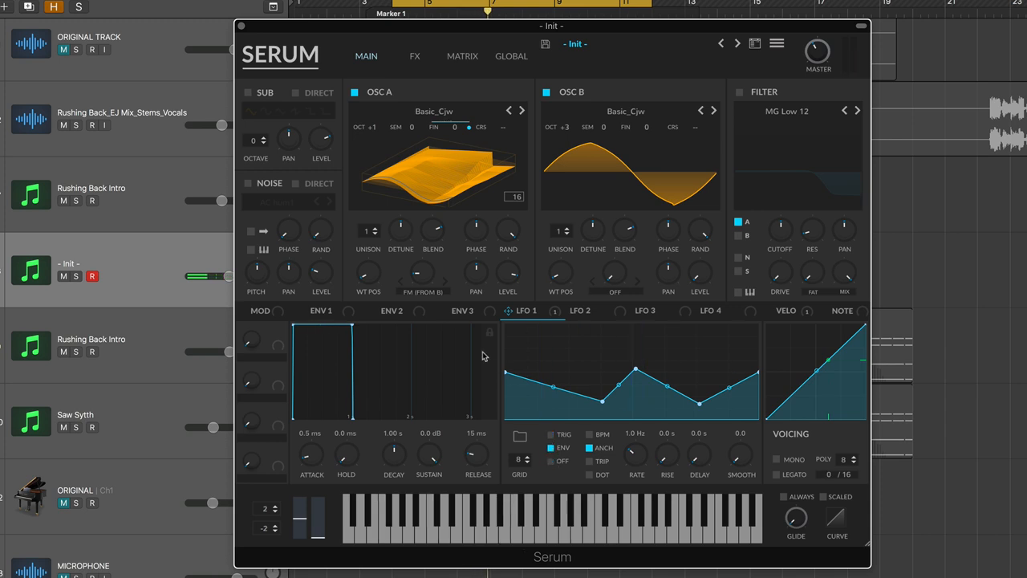
mouse_move(484, 355)
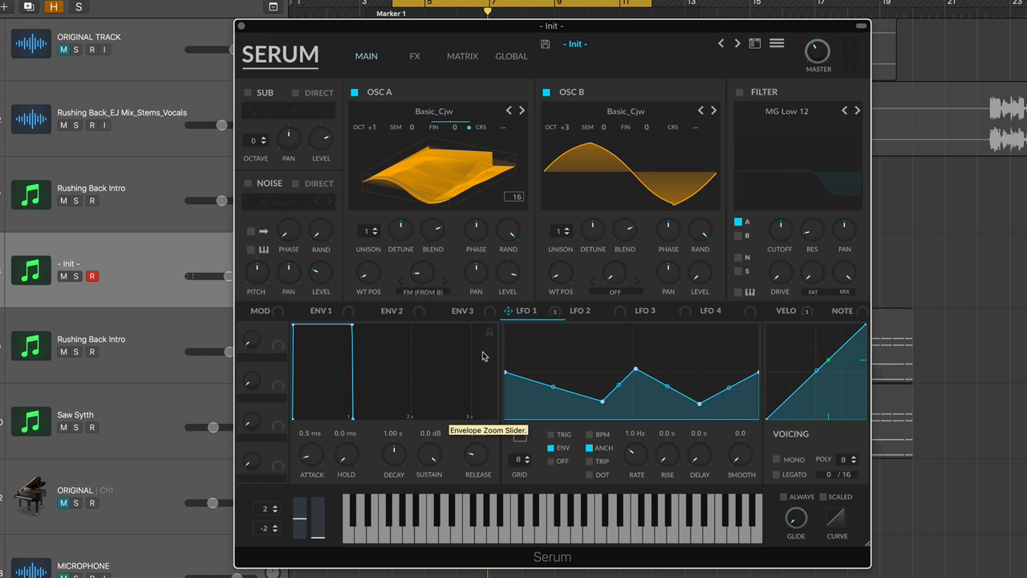
mouse_move(548, 462)
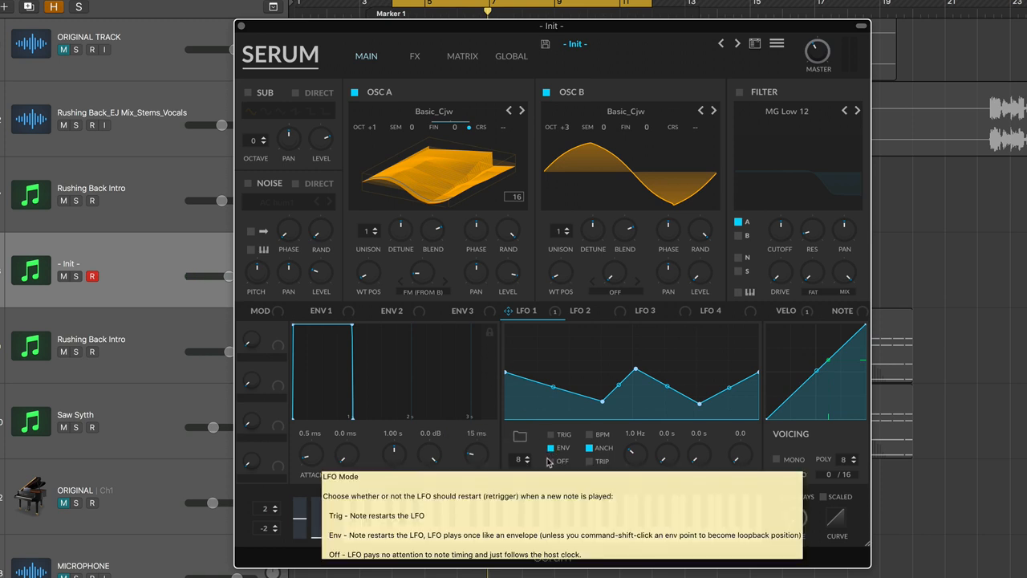
click(550, 461)
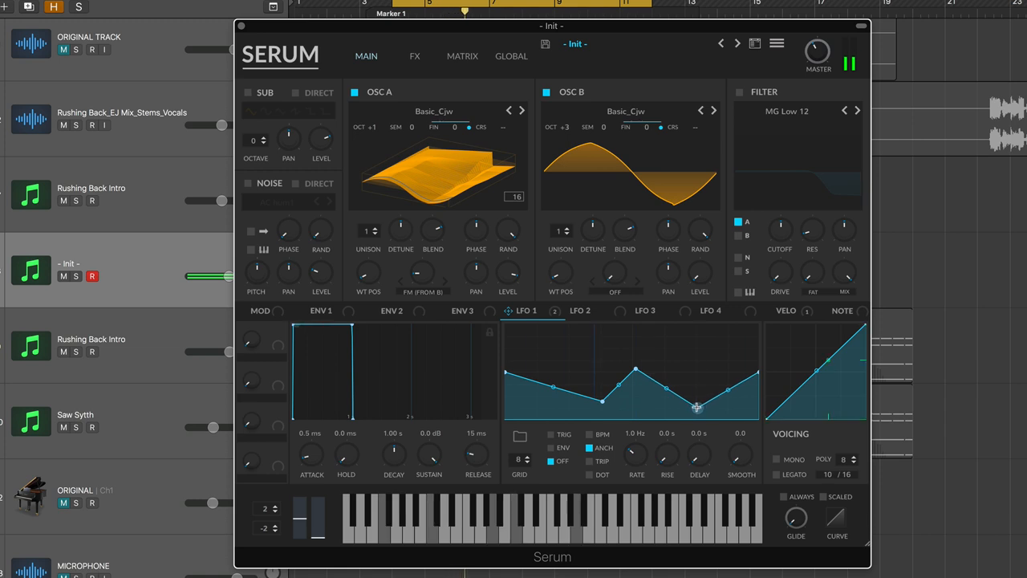
- Set Macro 1 as aux source for the LFO 1 matrix rows and rename it LFO 1
click(462, 55)
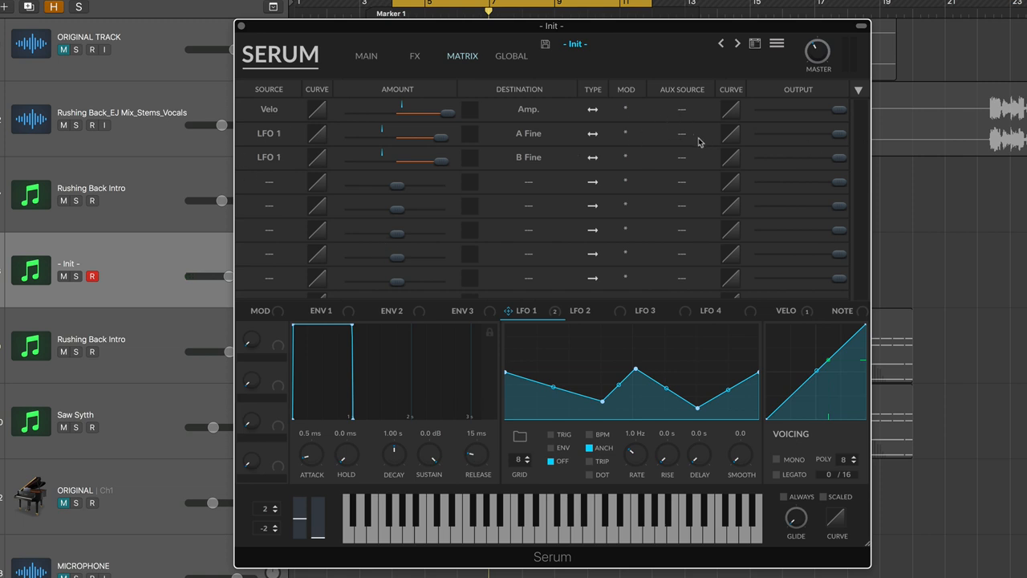
click(681, 134)
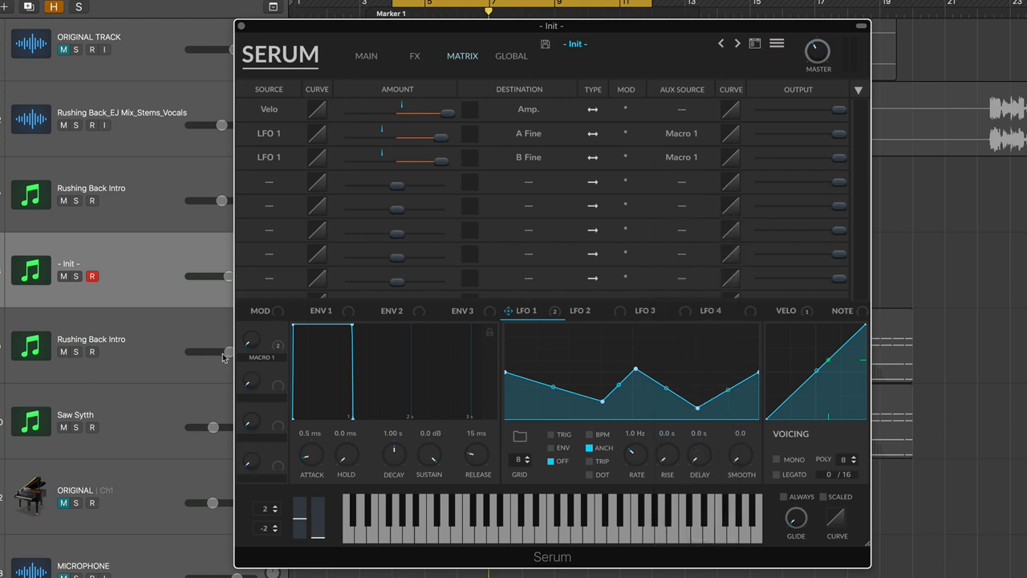
double_click(262, 357)
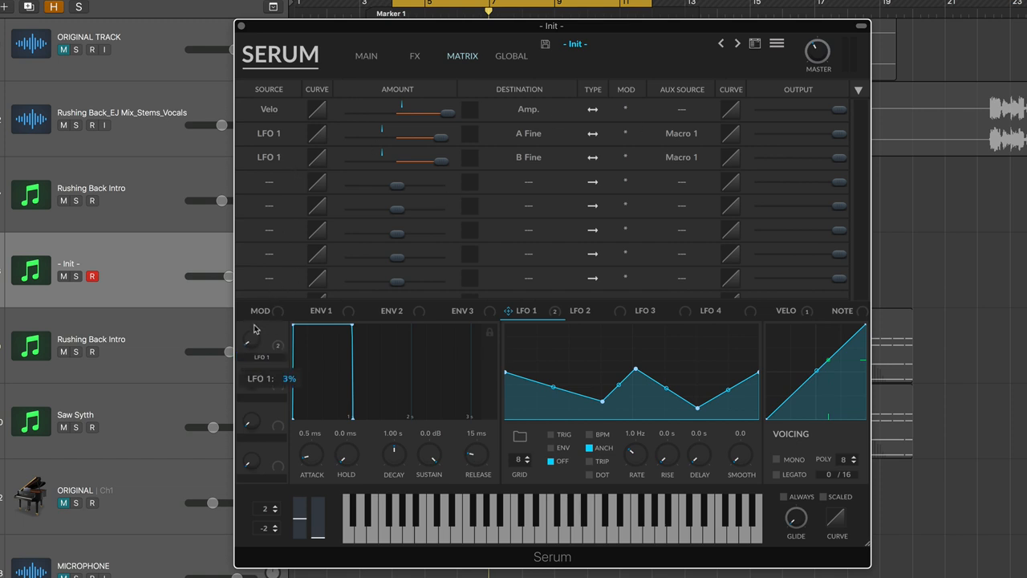
mouse_move(534, 154)
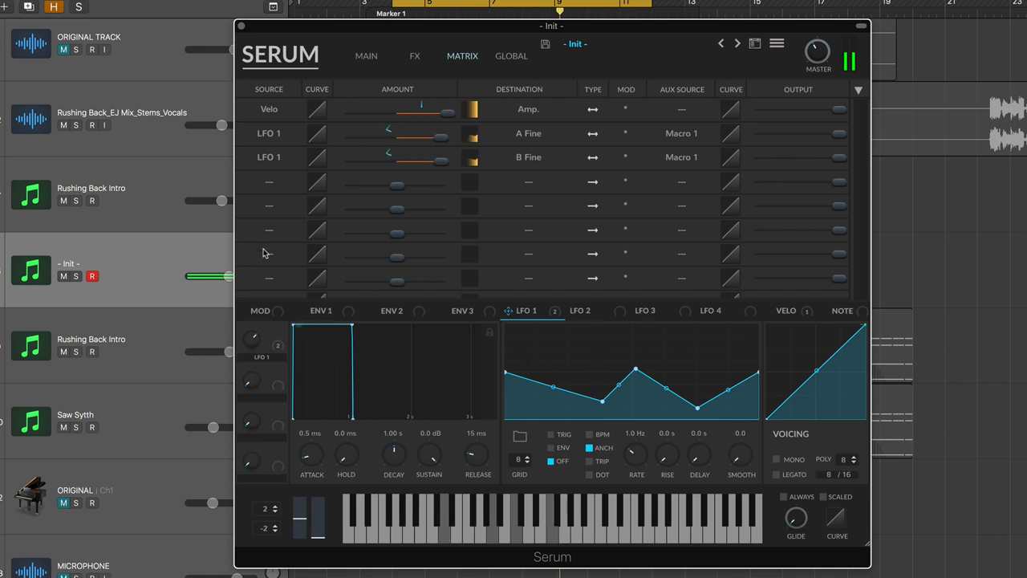
click(366, 56)
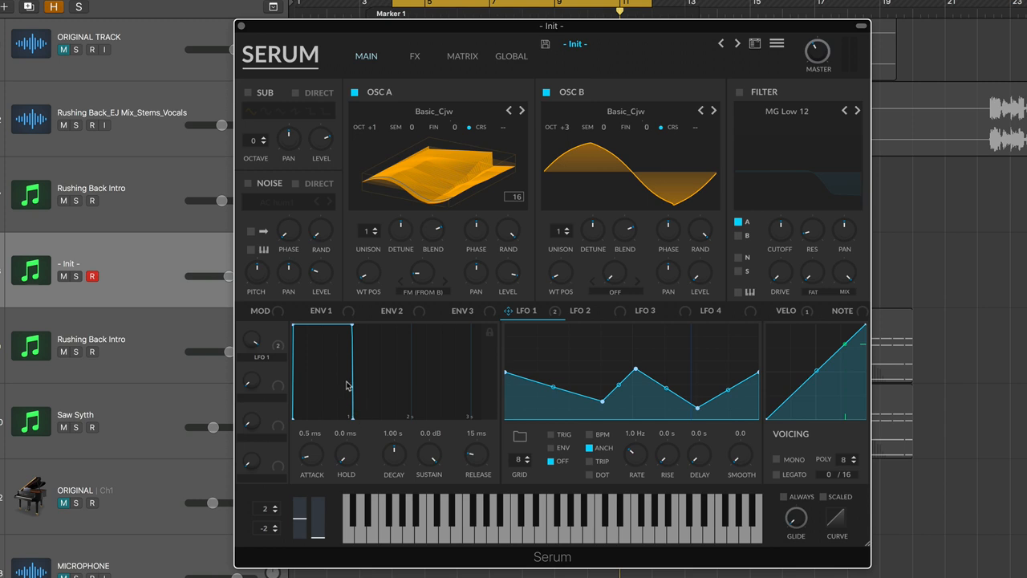
- Set ENV 1 to 1 ms attack, 805 ms decay, -9.5 dB sustain, 707 ms release
click(320, 311)
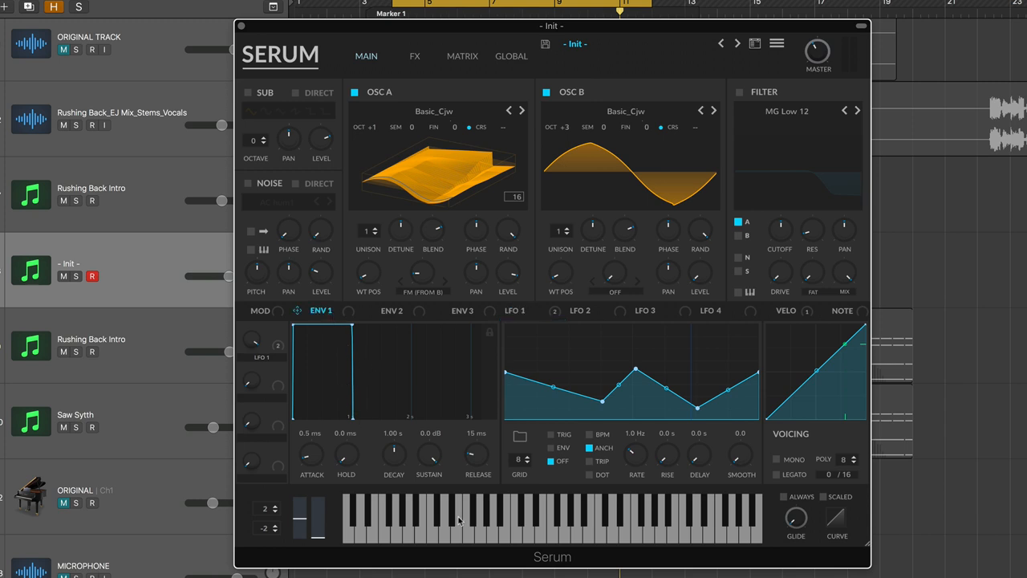
drag(311, 453, 311, 449)
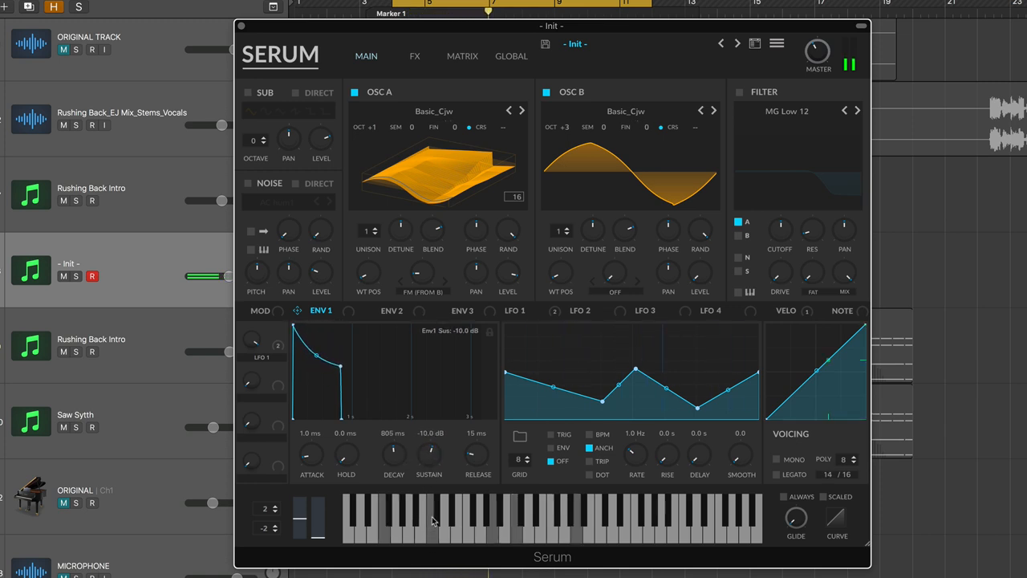
drag(477, 454, 478, 446)
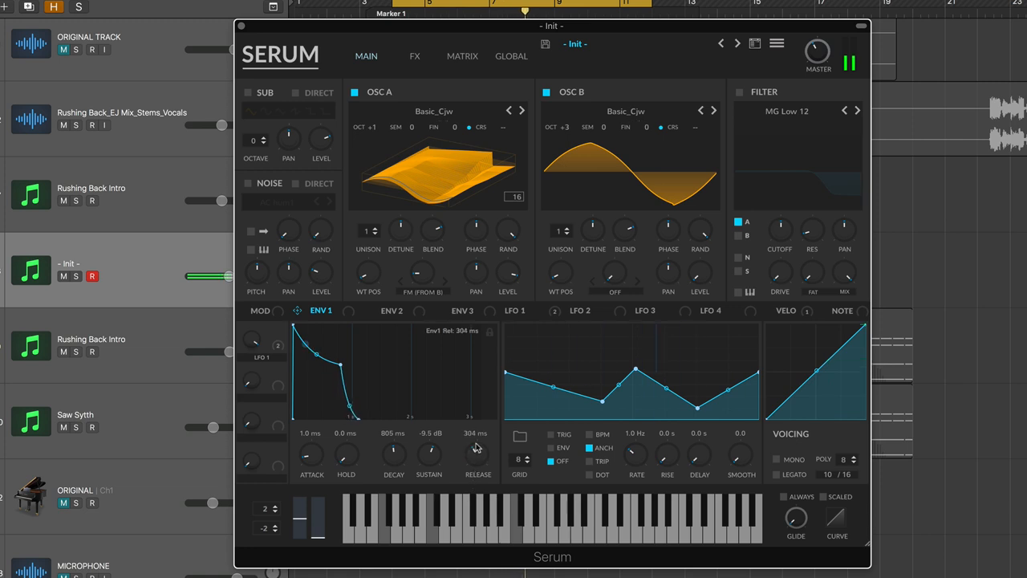
drag(476, 455, 476, 426)
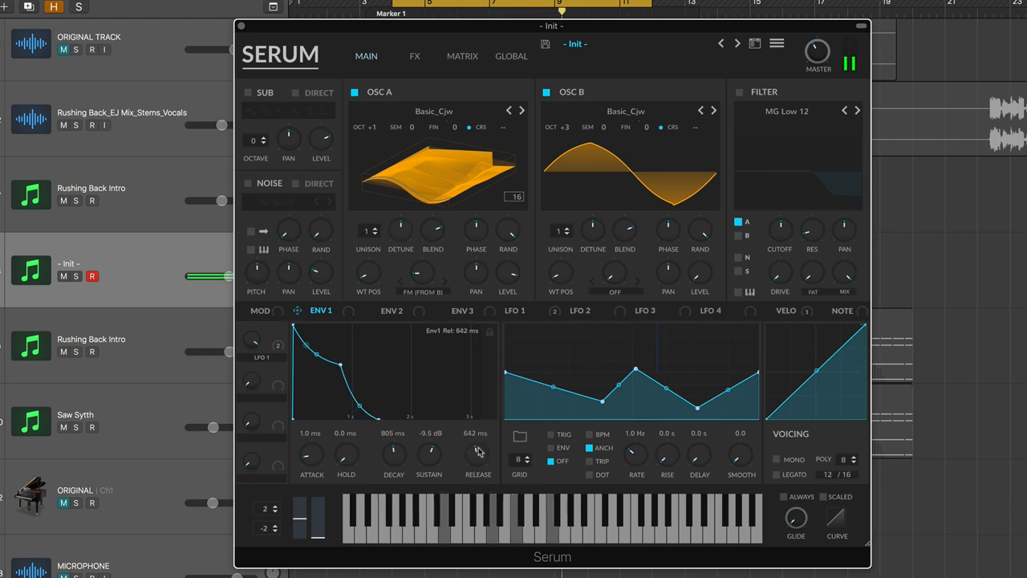
drag(478, 450, 478, 452)
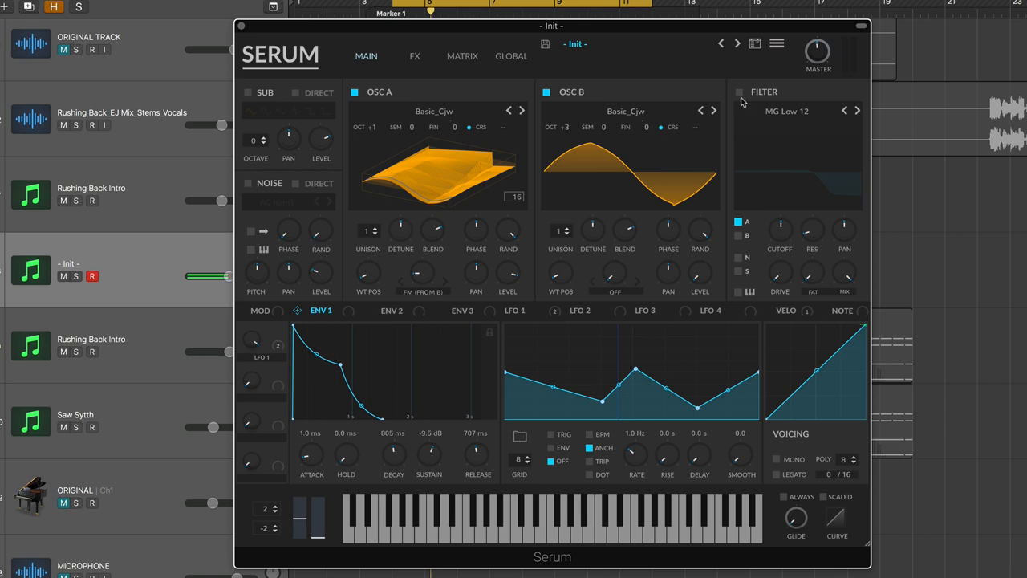
- Turn on the filter as MG Low 18 and bring up the effects chain
click(739, 92)
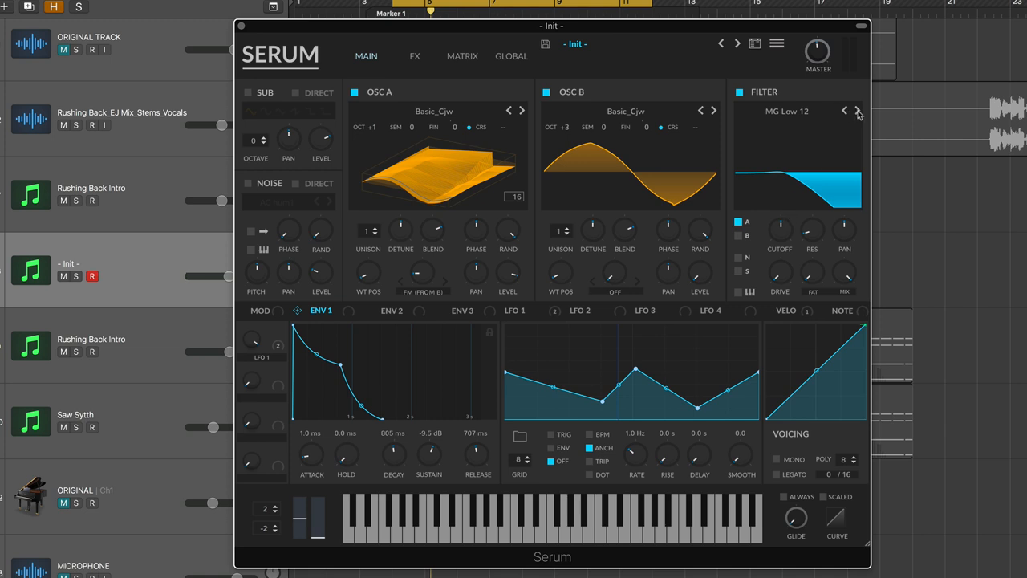
click(852, 110)
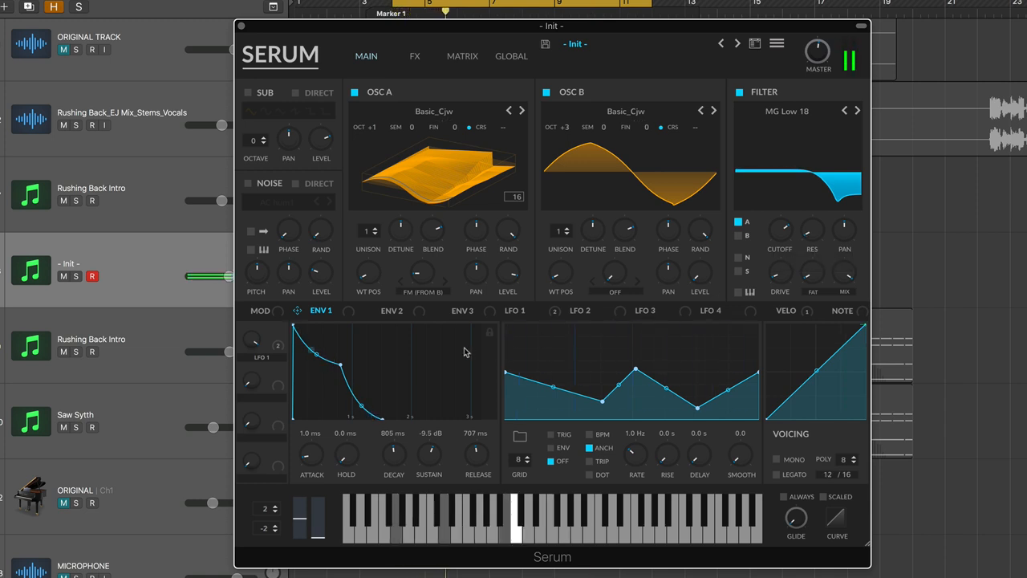
click(414, 56)
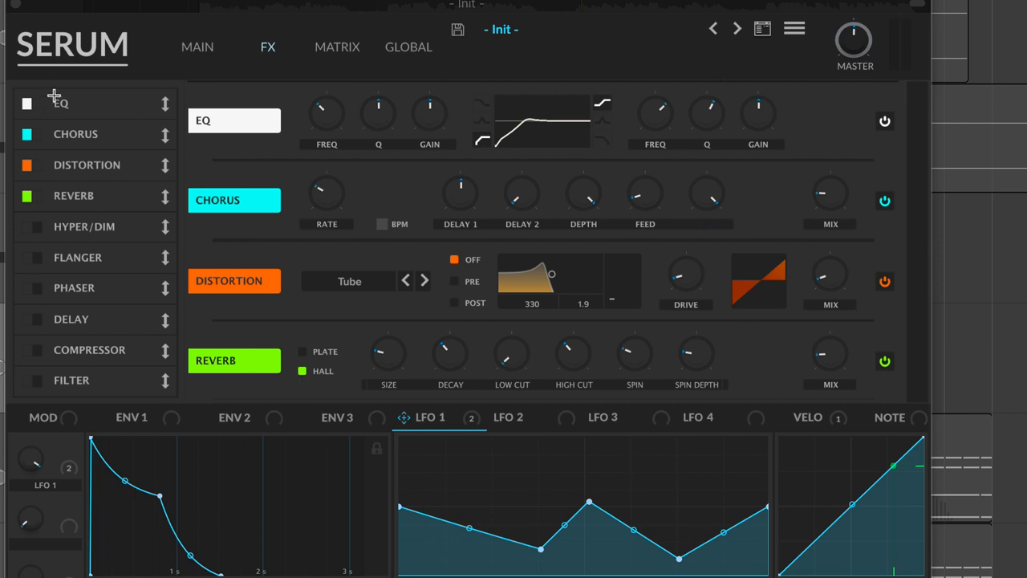
mouse_move(516, 142)
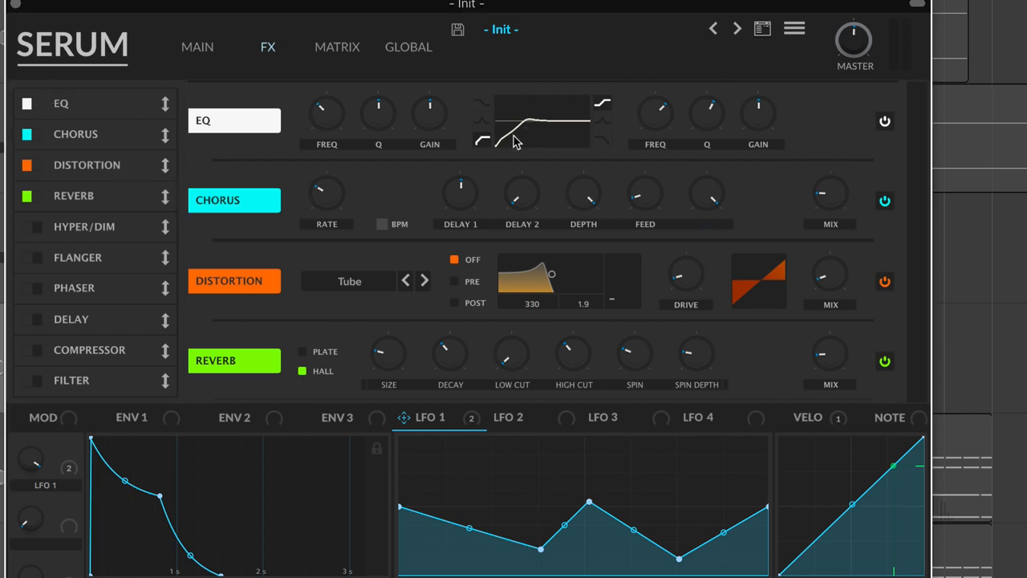
mouse_move(730, 199)
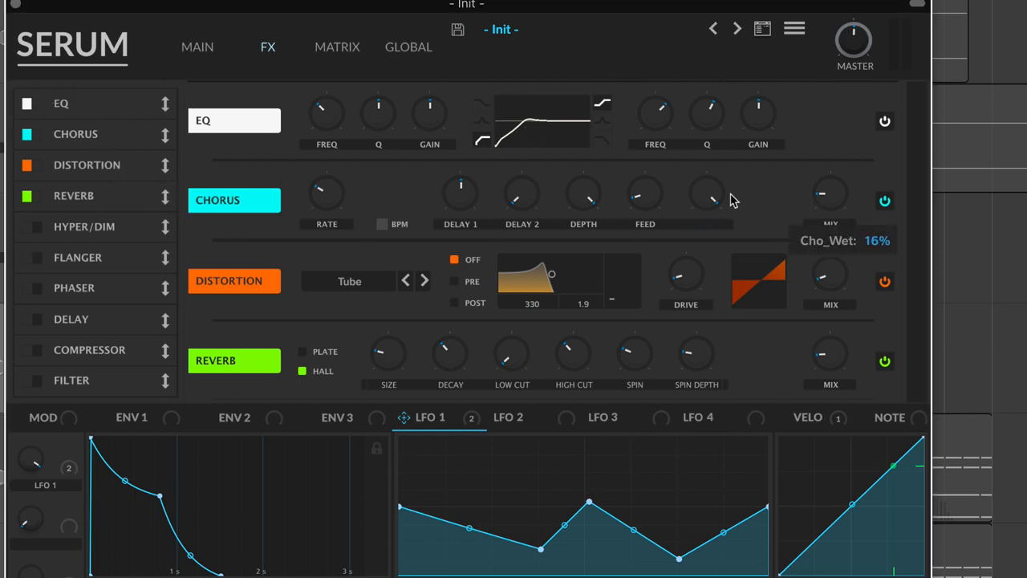
mouse_move(714, 198)
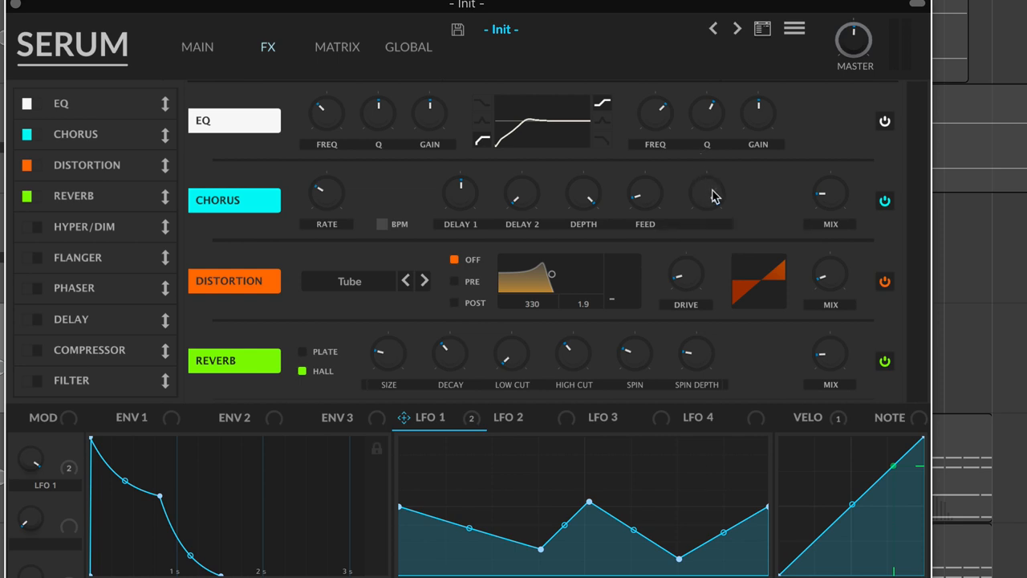
mouse_move(827, 200)
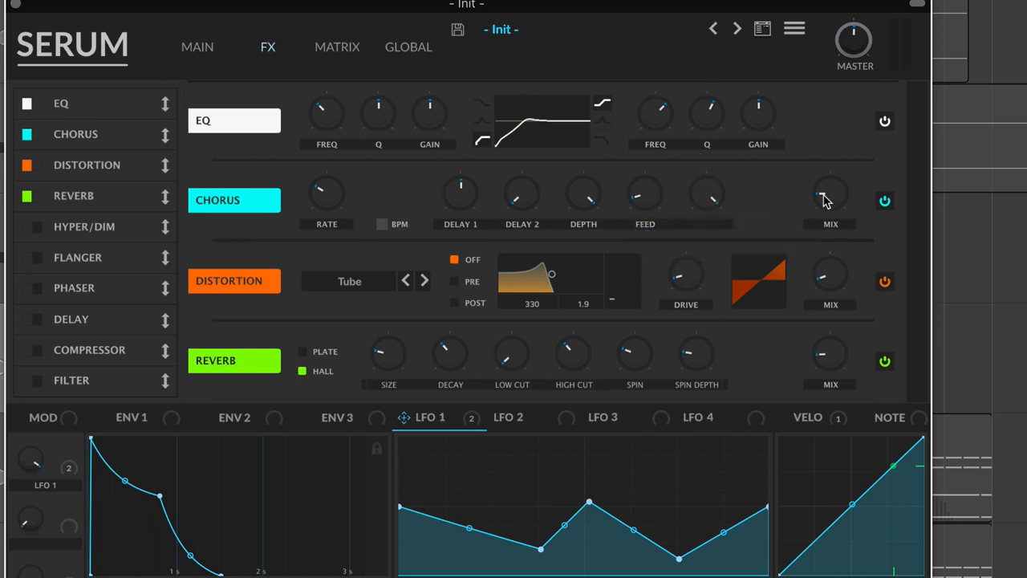